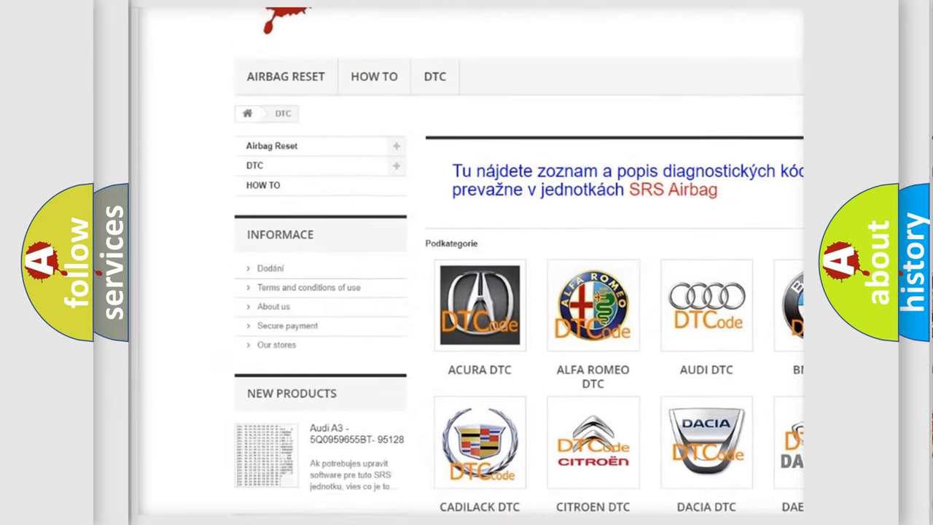
pyautogui.scroll(-3)
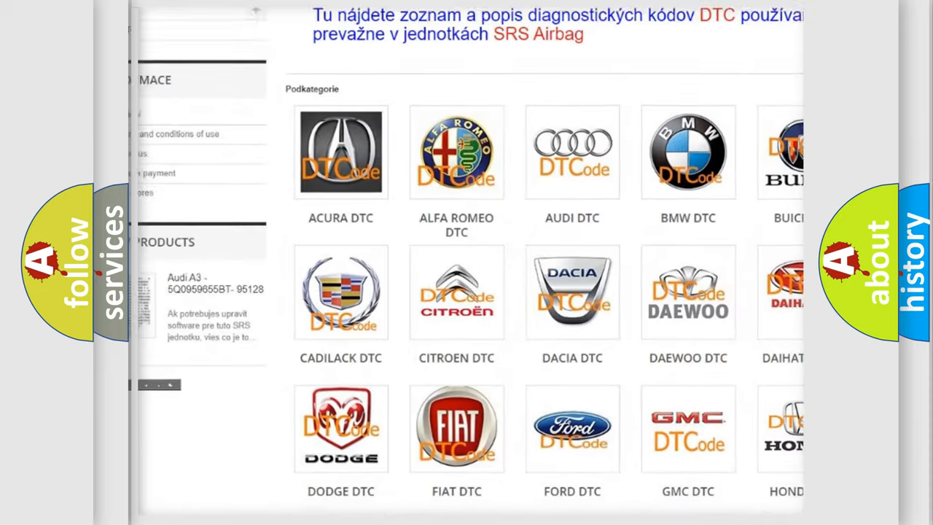
pyautogui.scroll(-3)
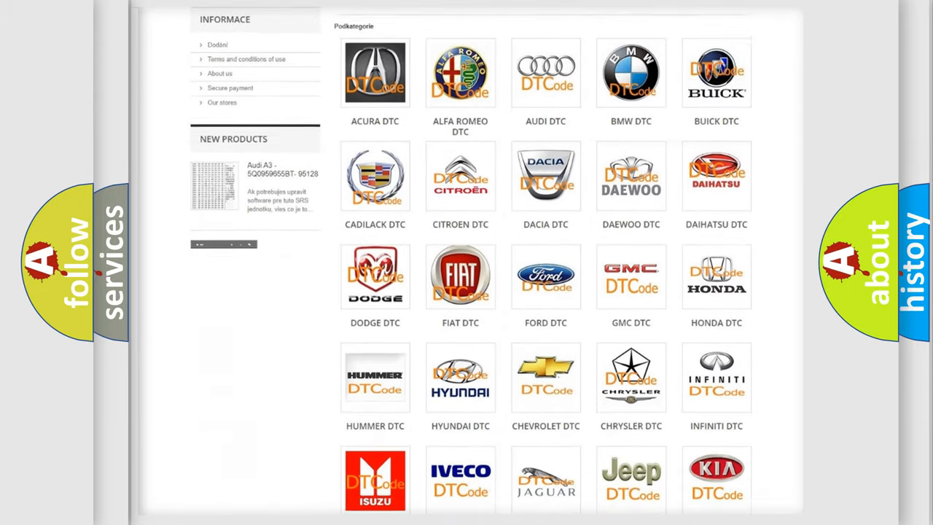
pyautogui.scroll(-3)
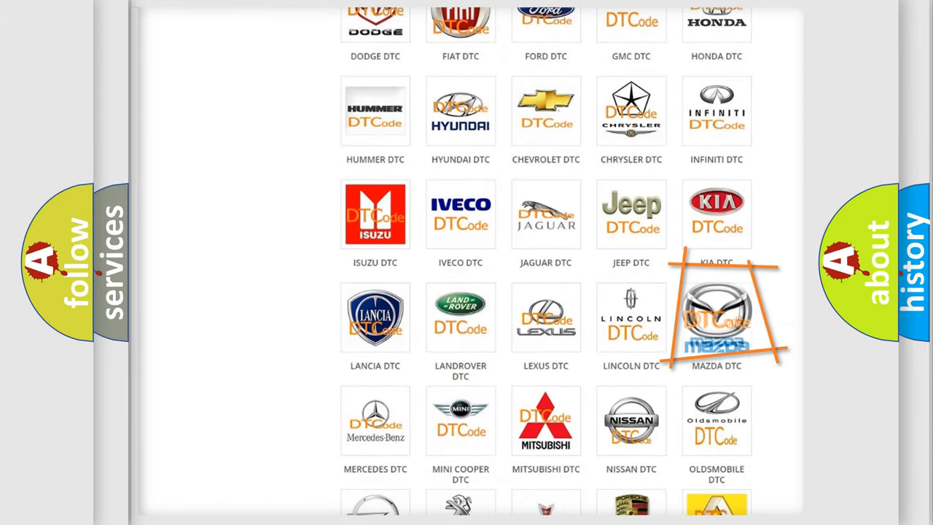